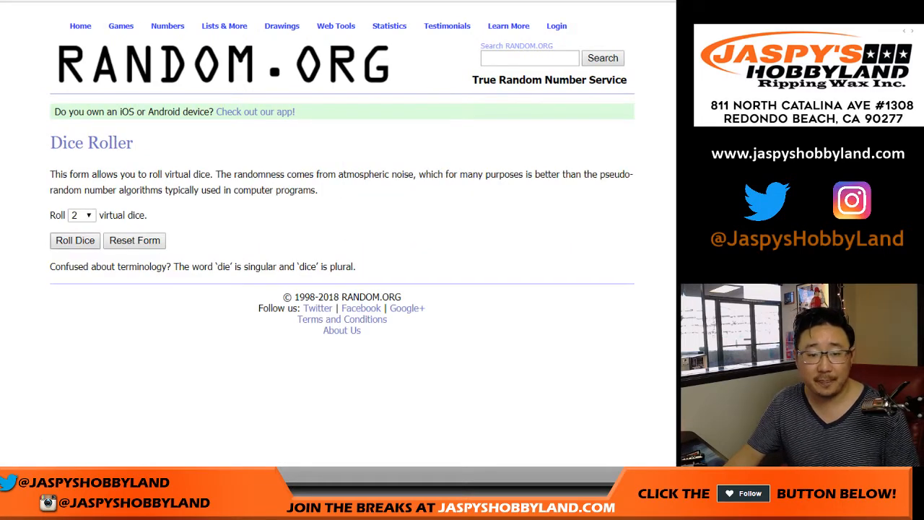
Randomize the 30 participant names in the List Randomizer, re-shuffling repeatedly for a final order
click(75, 239)
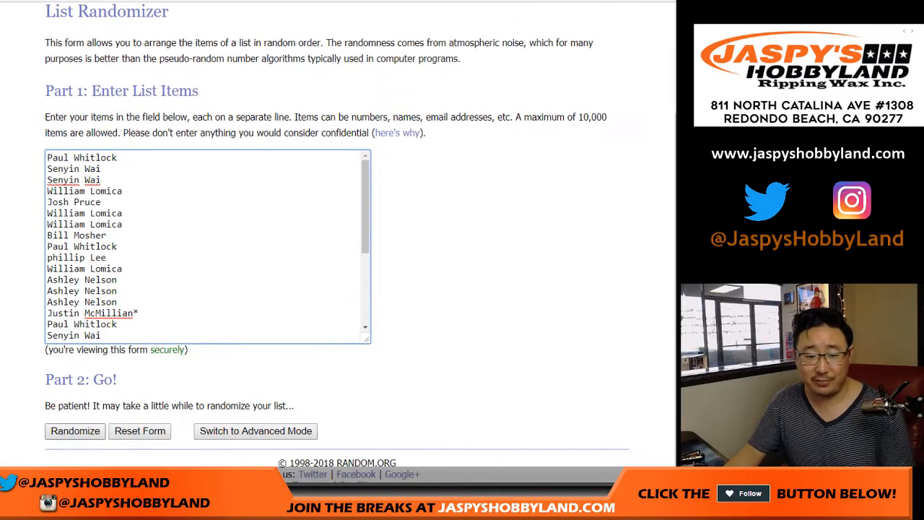
click(75, 430)
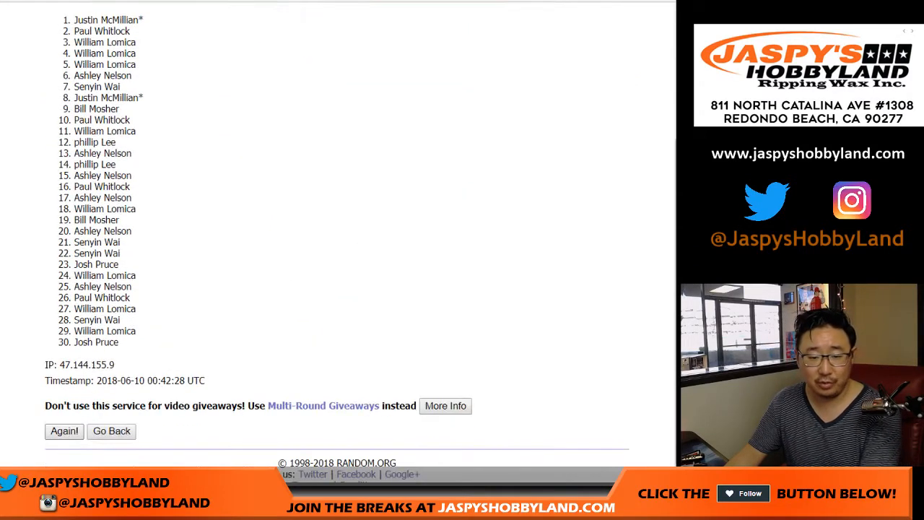
click(64, 430)
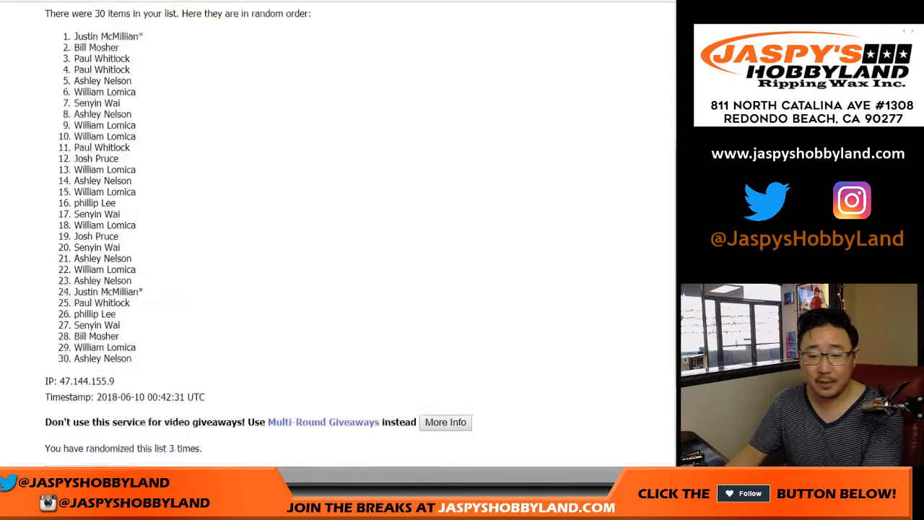
click(63, 430)
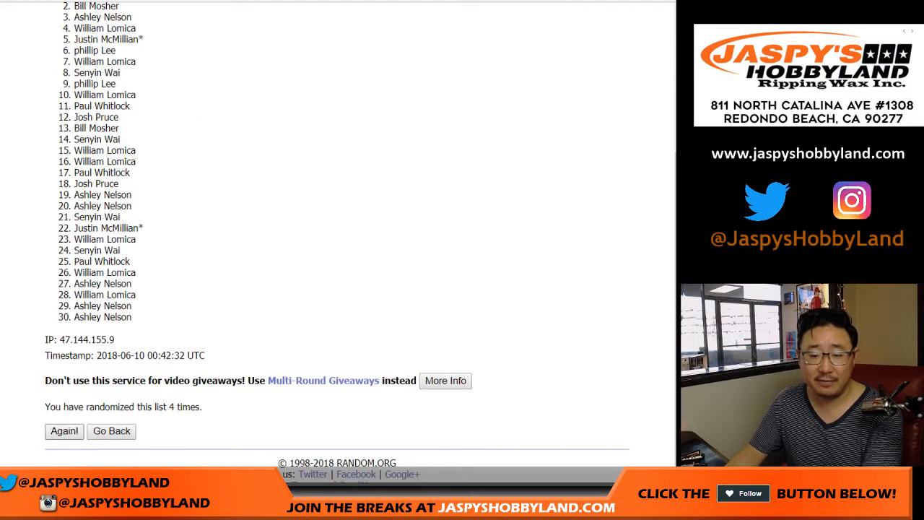
click(63, 430)
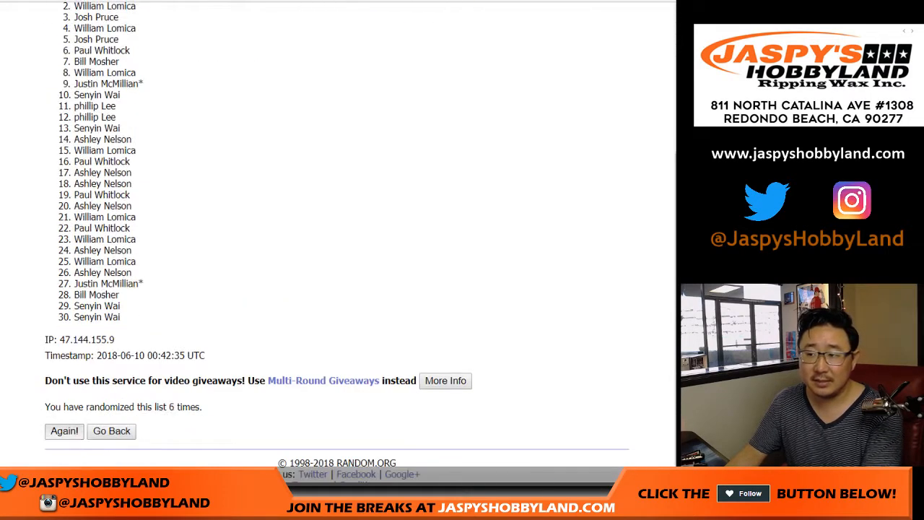
click(64, 431)
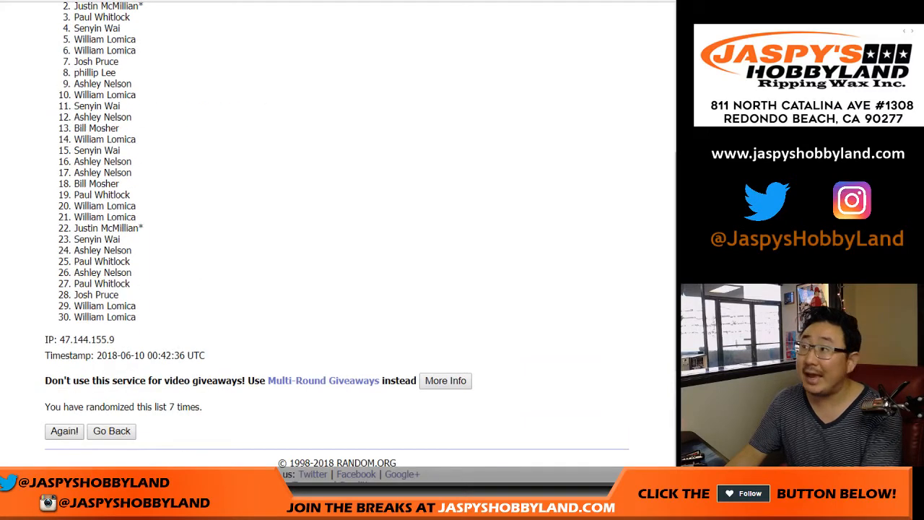
click(64, 430)
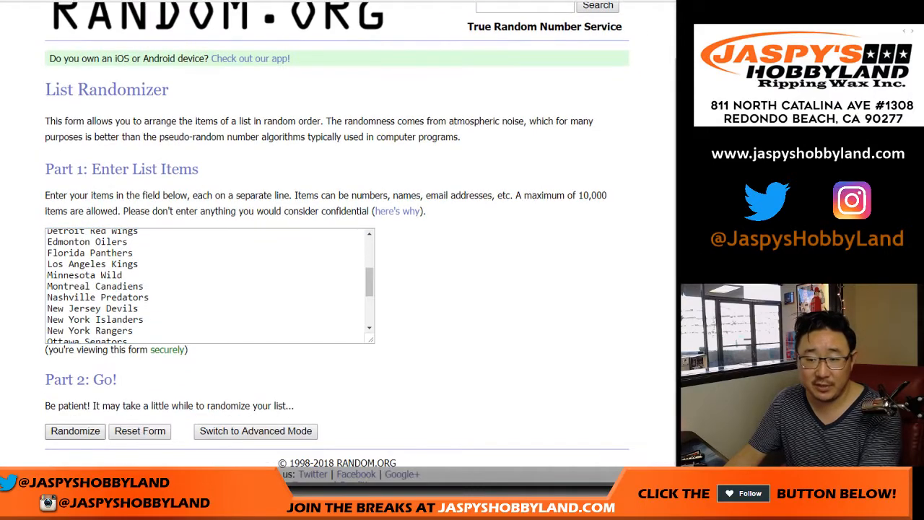
Randomize the 30 NHL teams, re-shuffling several times, and reveal the resulting order
click(75, 430)
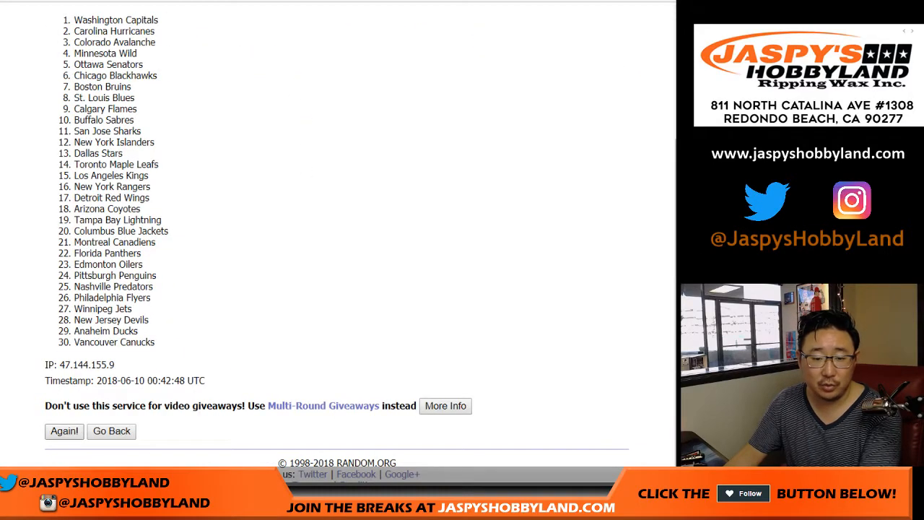
click(63, 430)
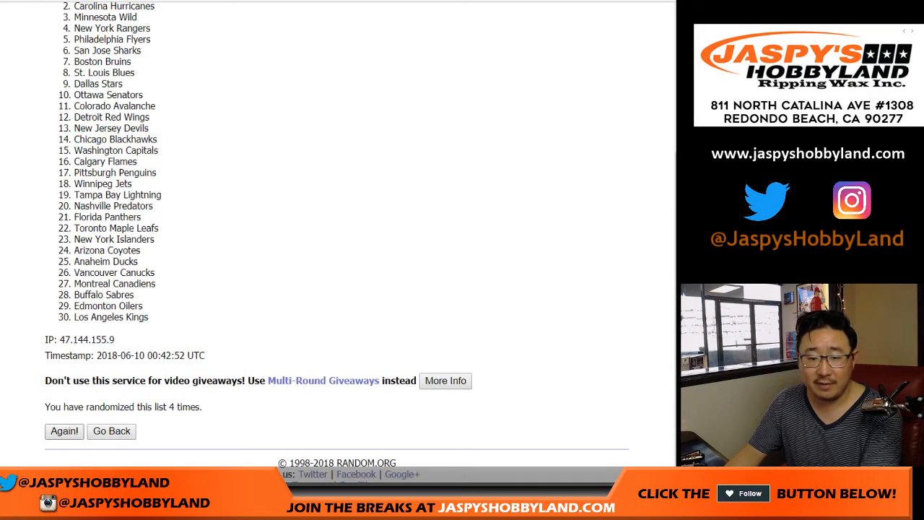
click(63, 430)
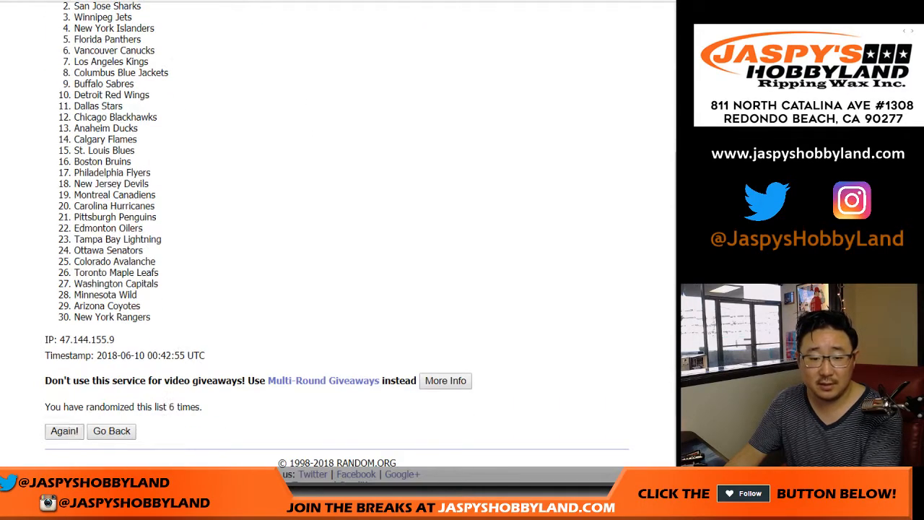
click(64, 430)
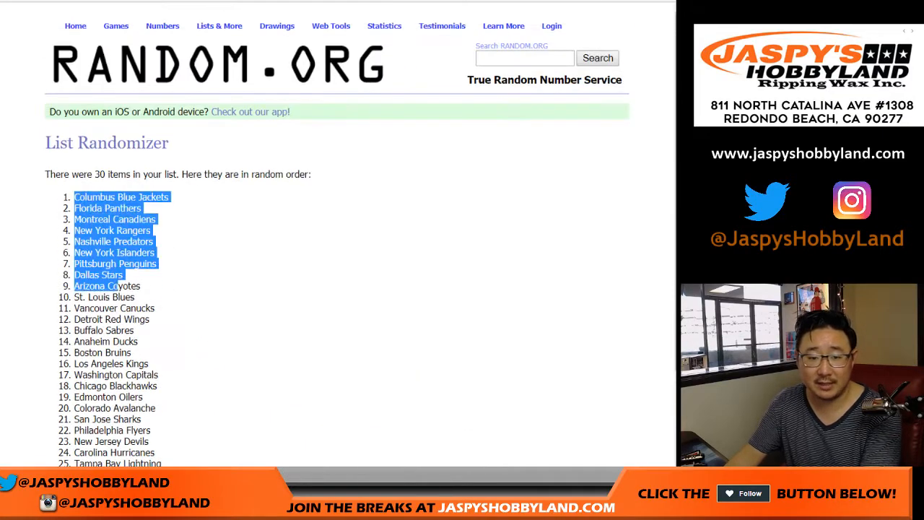
scroll(down, 3)
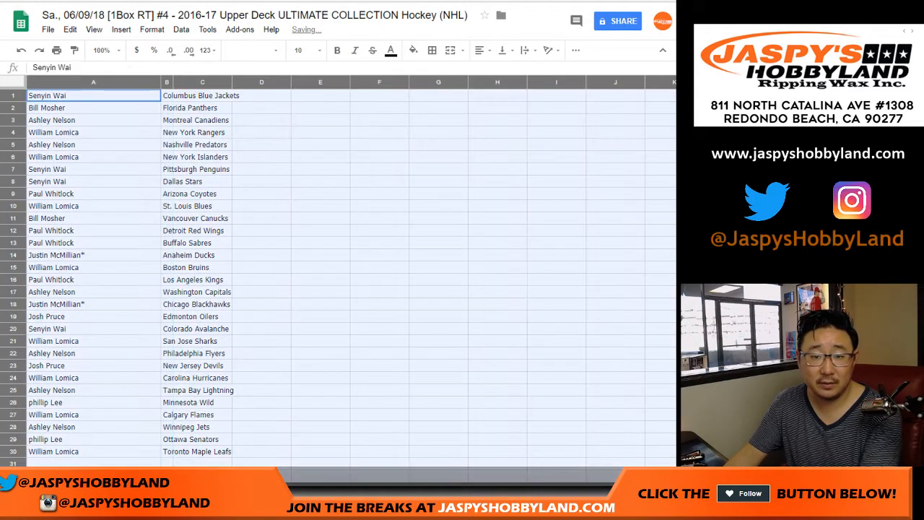
Apply the Helvetica Neue font to all cells of the name and team pairings
click(104, 49)
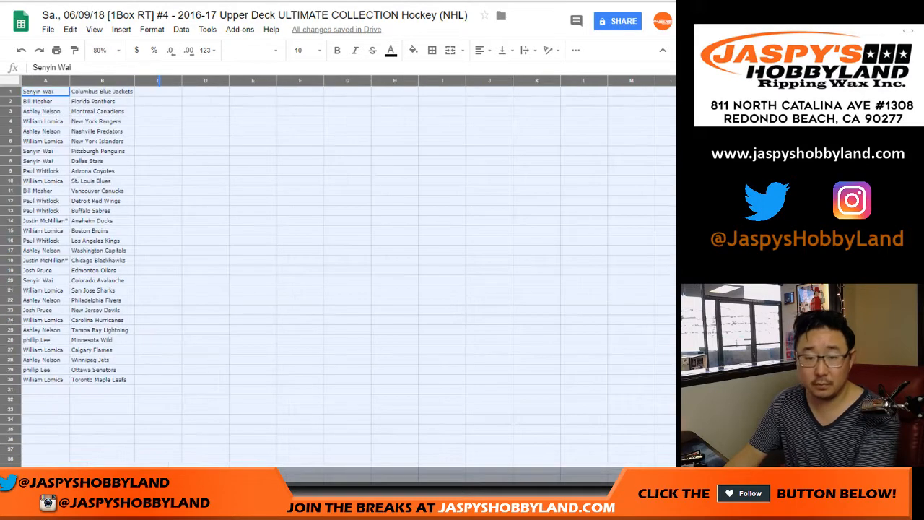
click(267, 49)
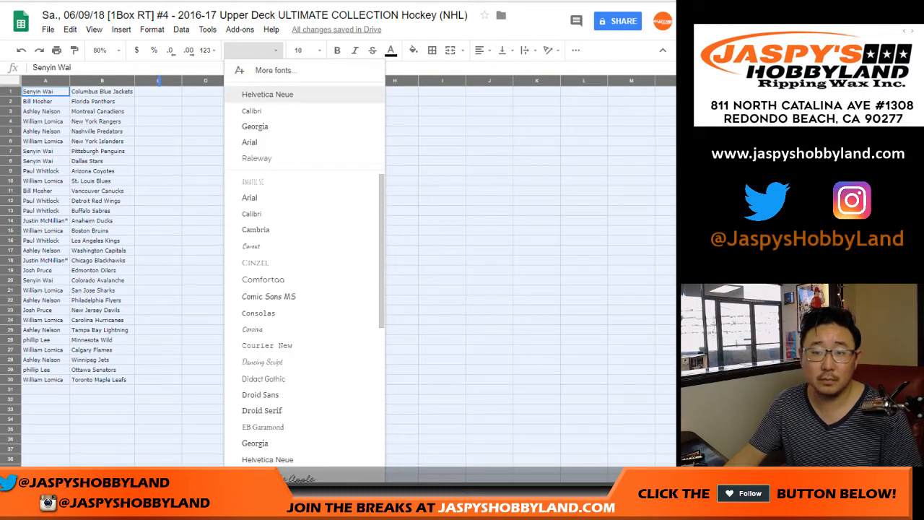
click(273, 94)
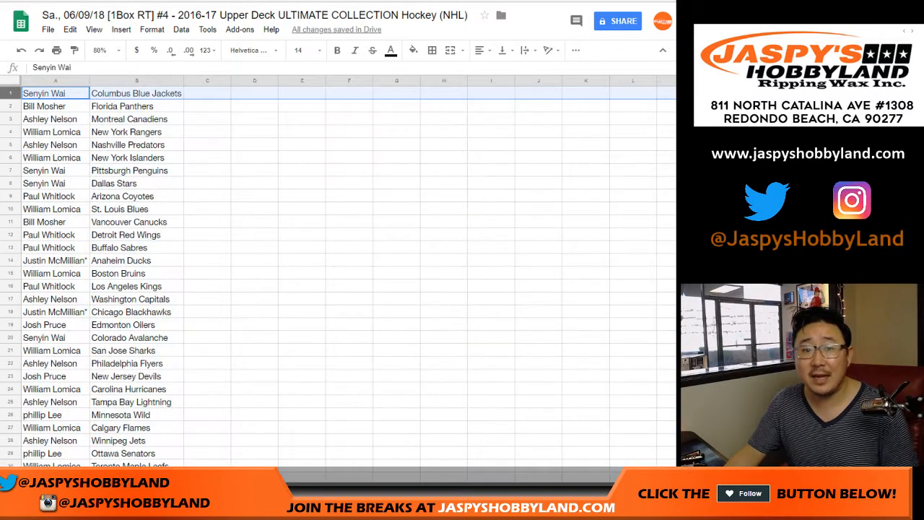
click(43, 107)
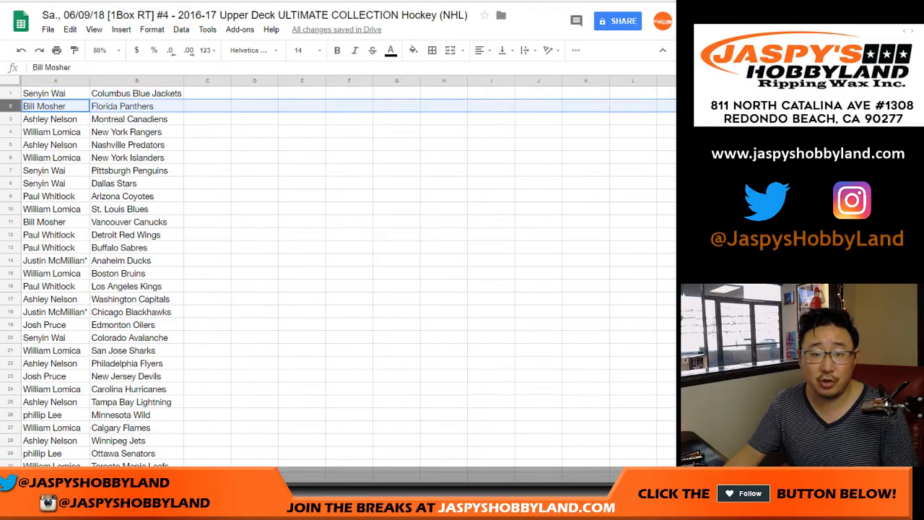
click(51, 132)
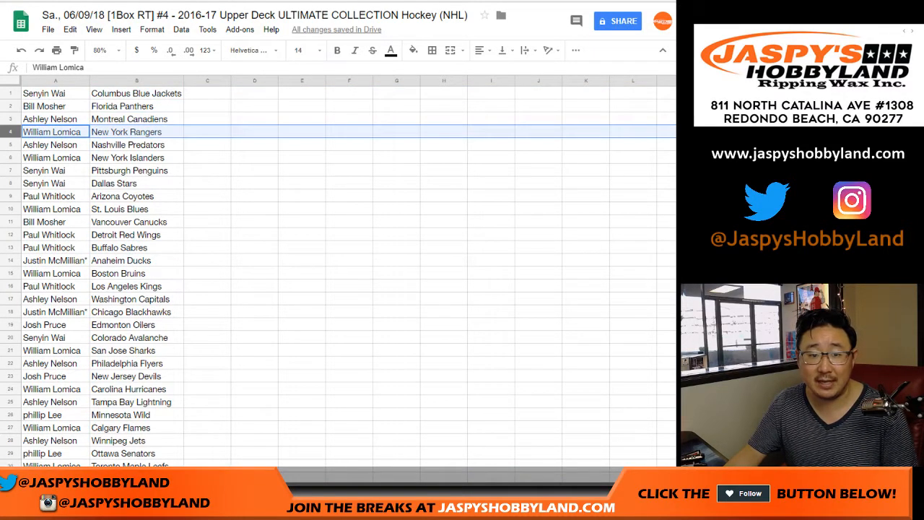
click(49, 144)
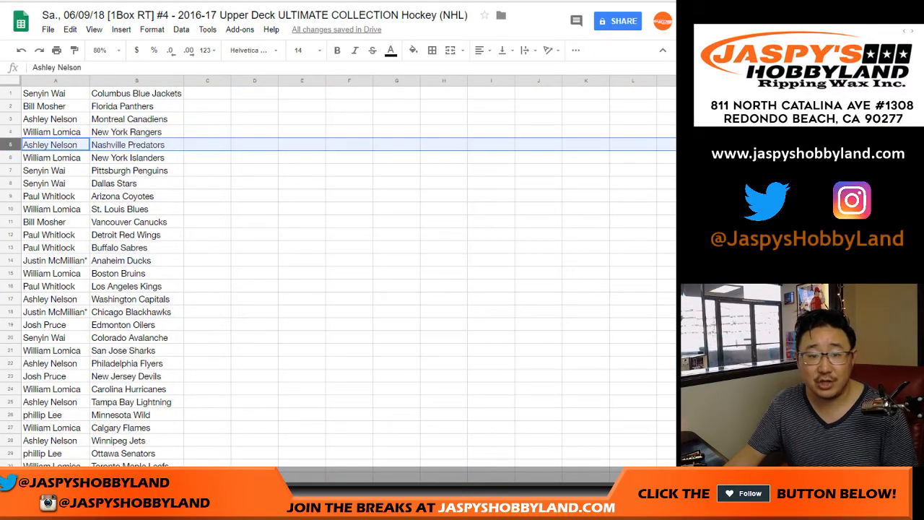
click(50, 158)
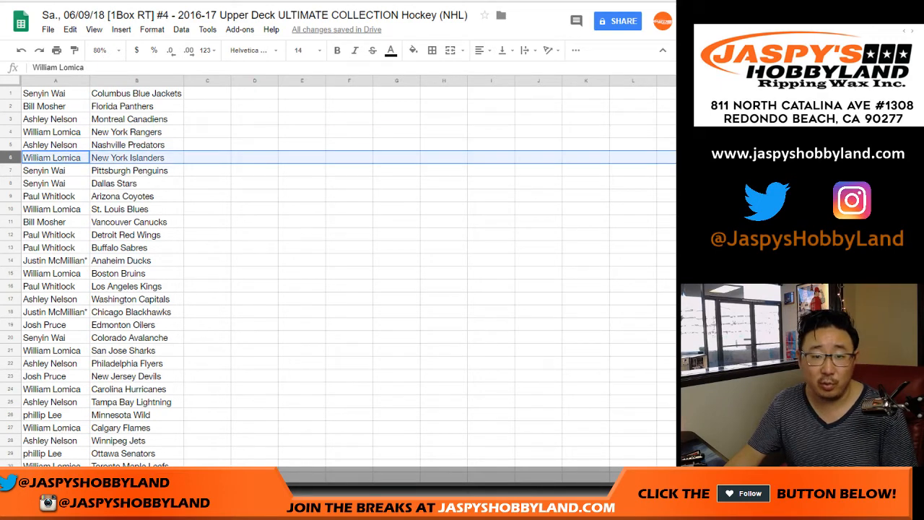
click(49, 196)
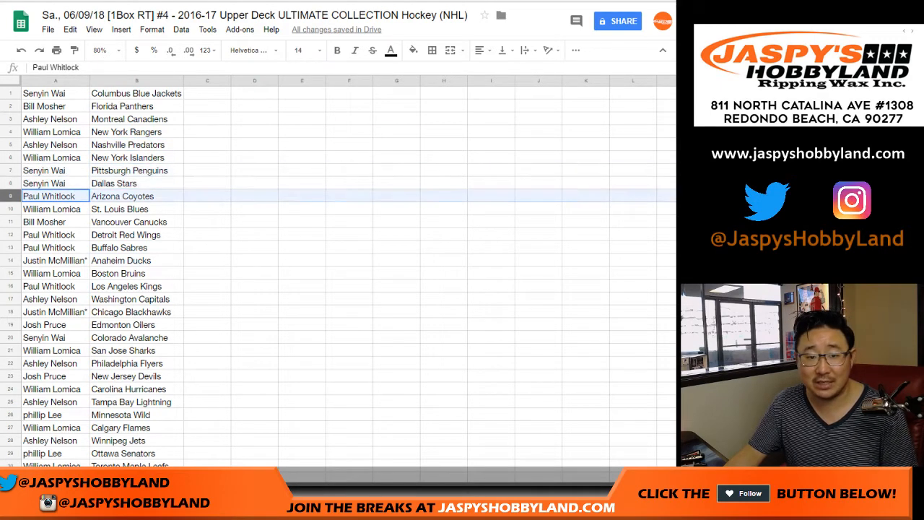
click(52, 208)
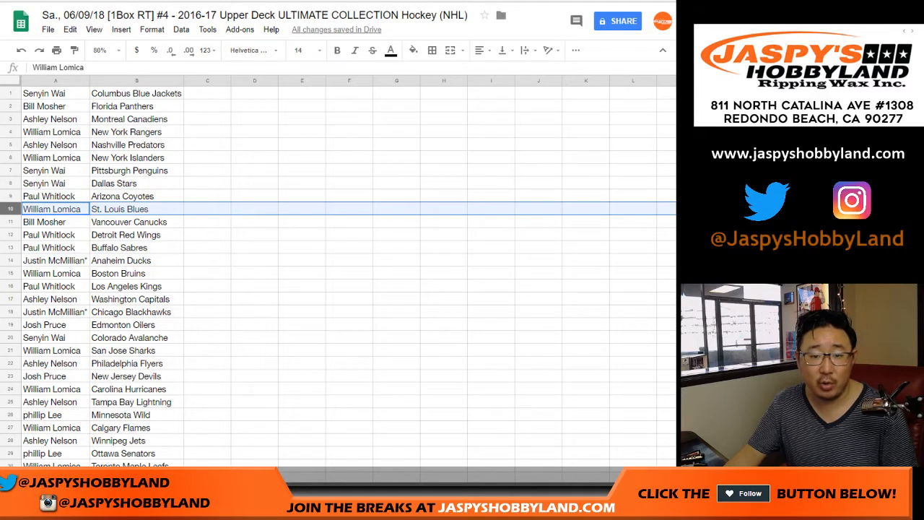
click(45, 223)
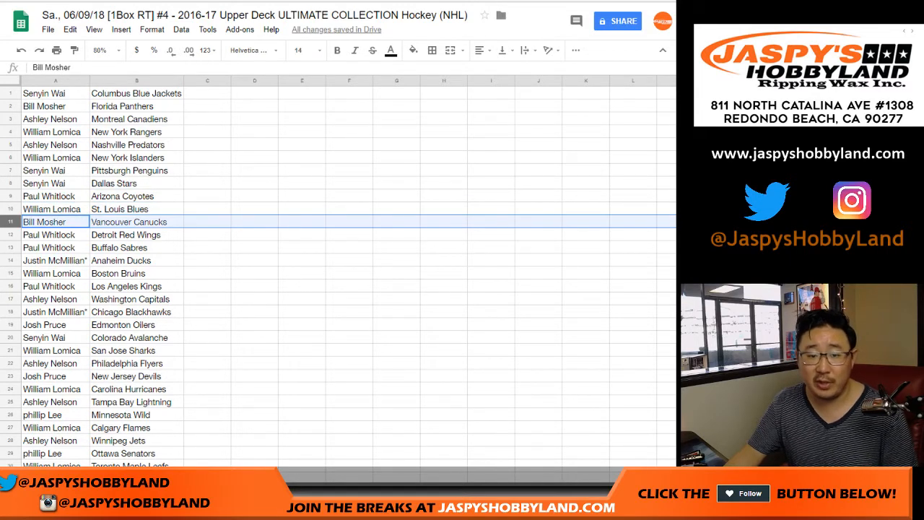
click(49, 233)
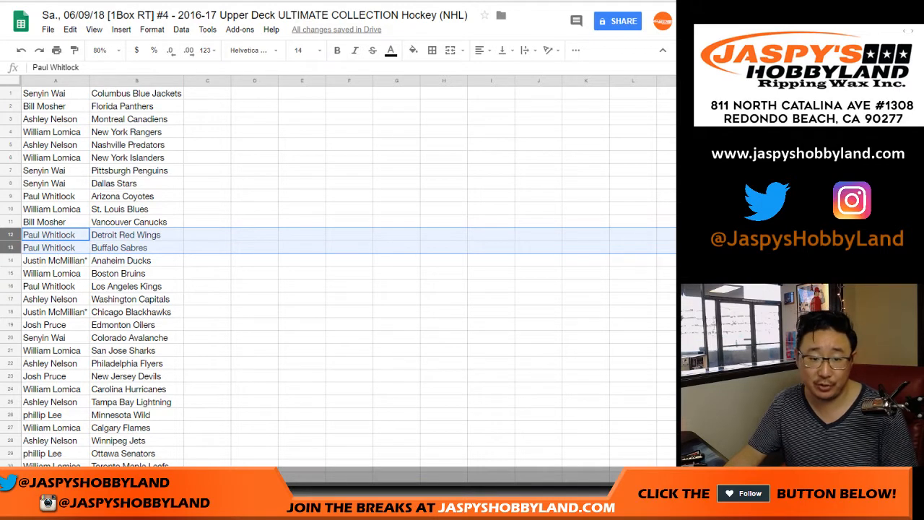
click(55, 260)
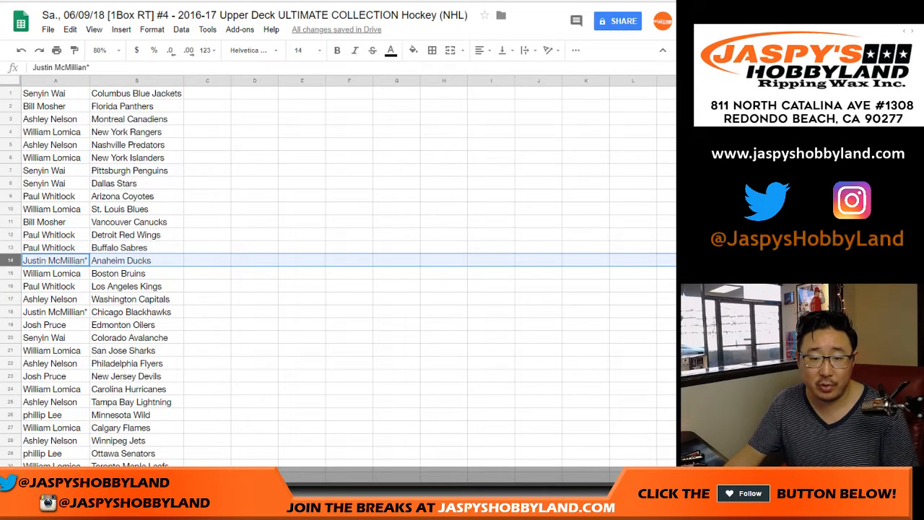
click(51, 273)
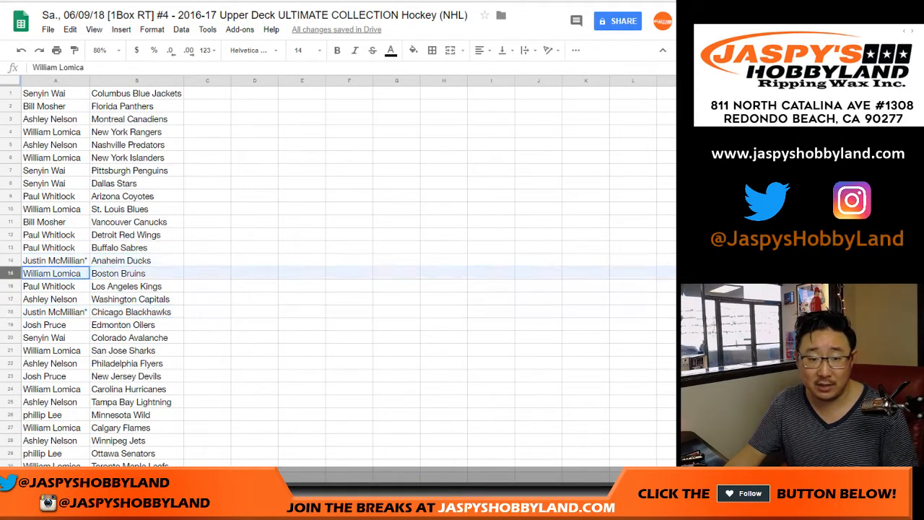
click(49, 298)
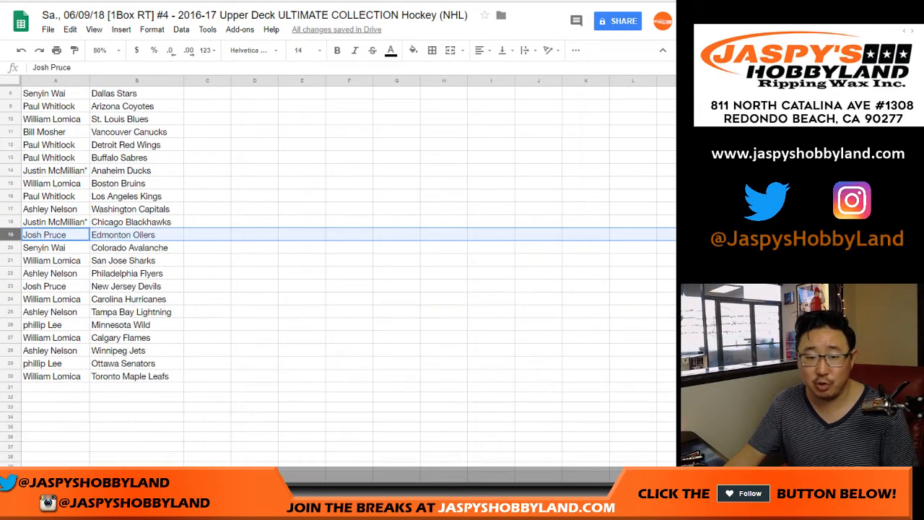
click(50, 260)
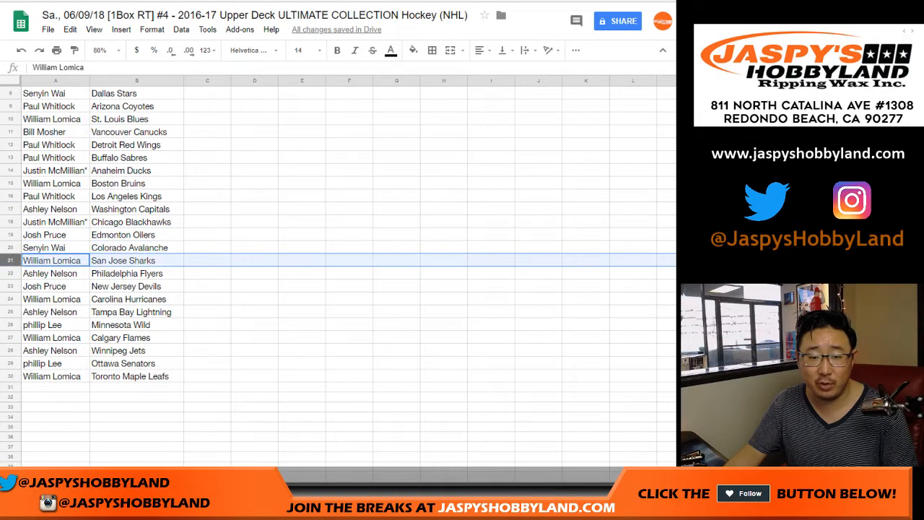
click(45, 286)
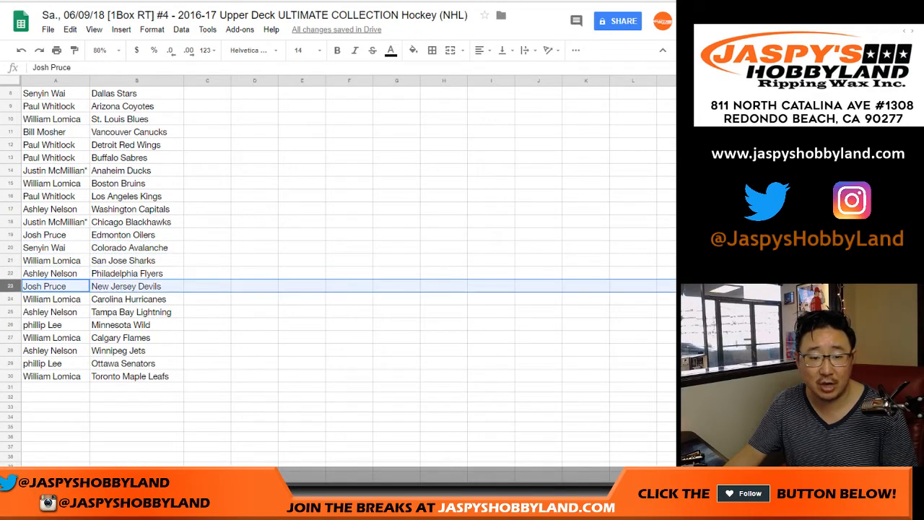
click(49, 312)
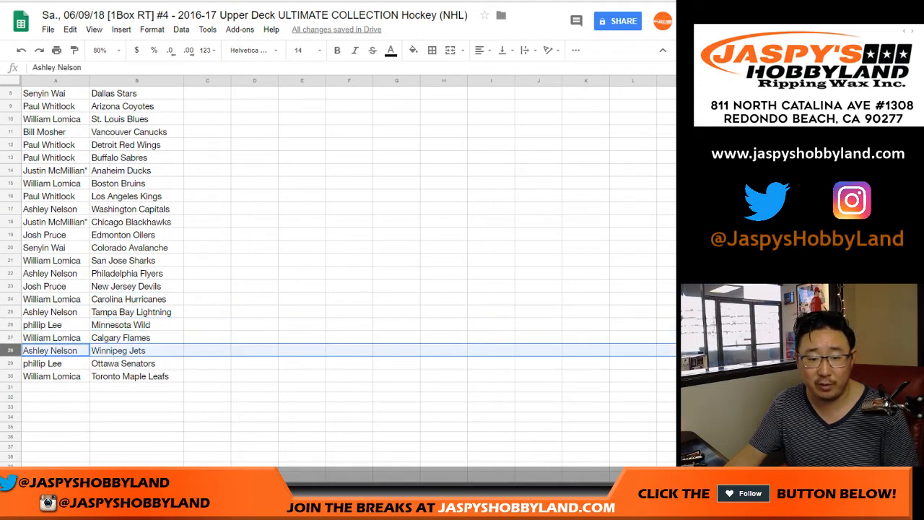
click(51, 375)
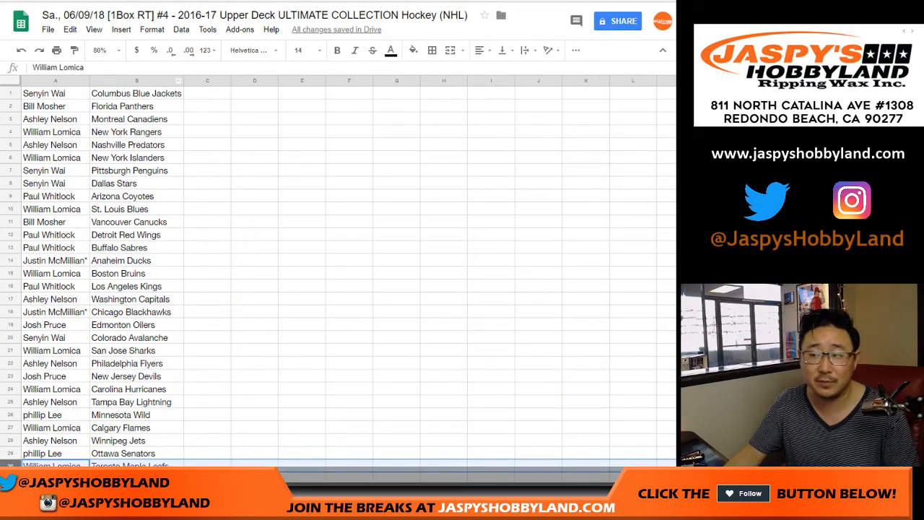
click(180, 29)
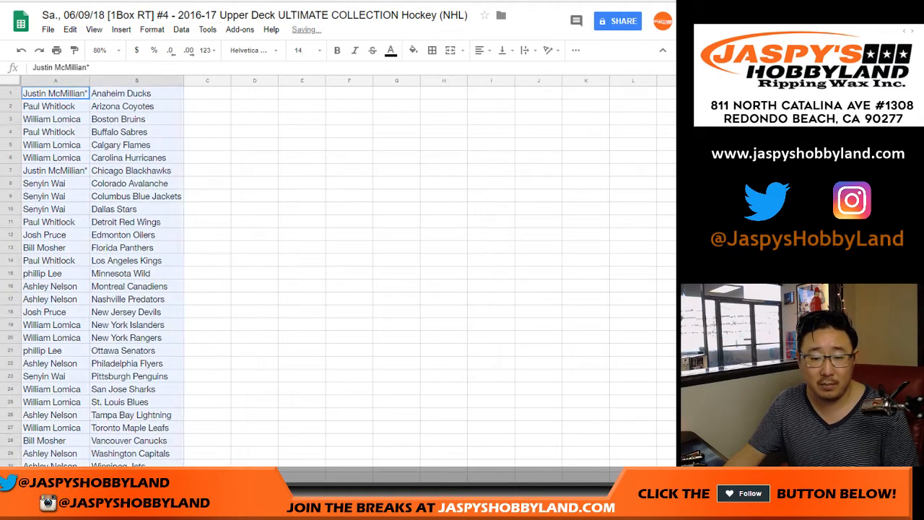
click(433, 49)
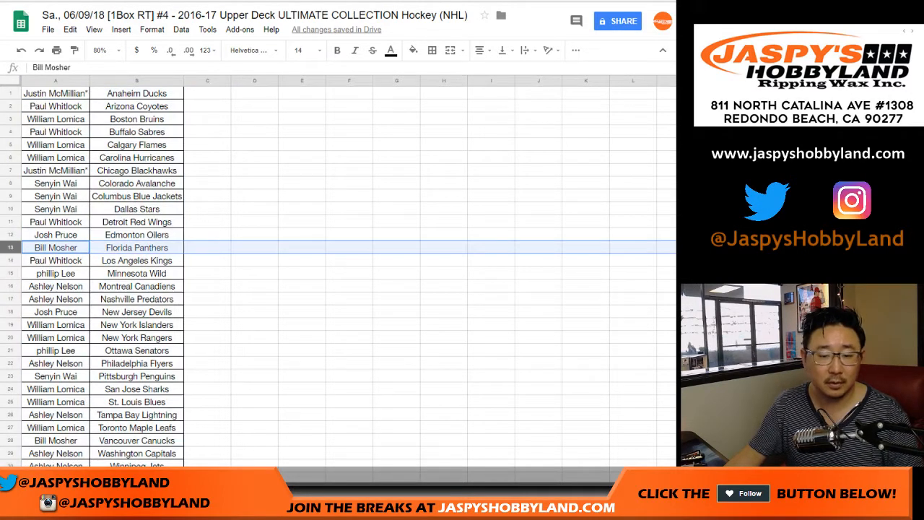
click(55, 440)
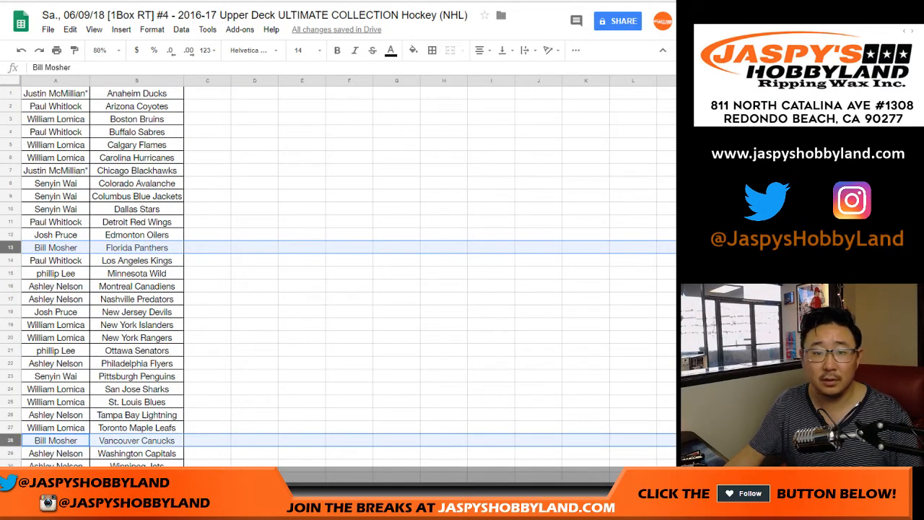
click(54, 118)
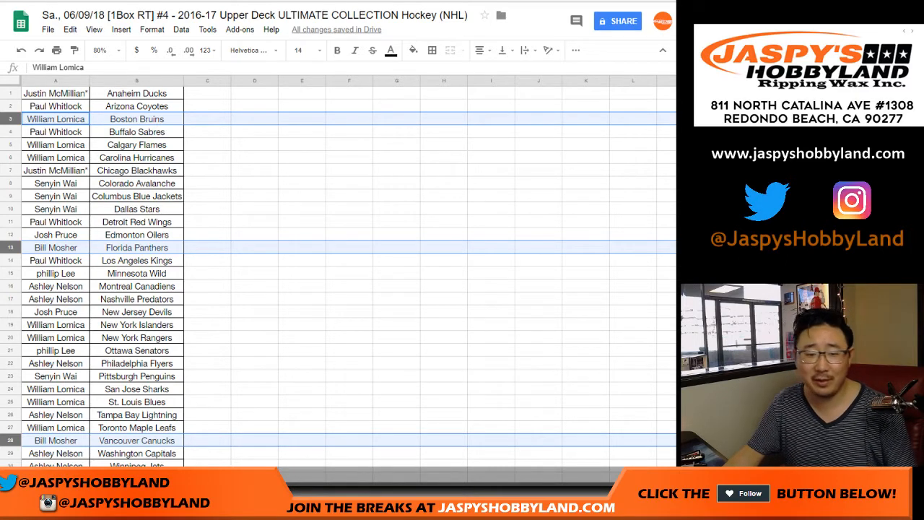
click(55, 247)
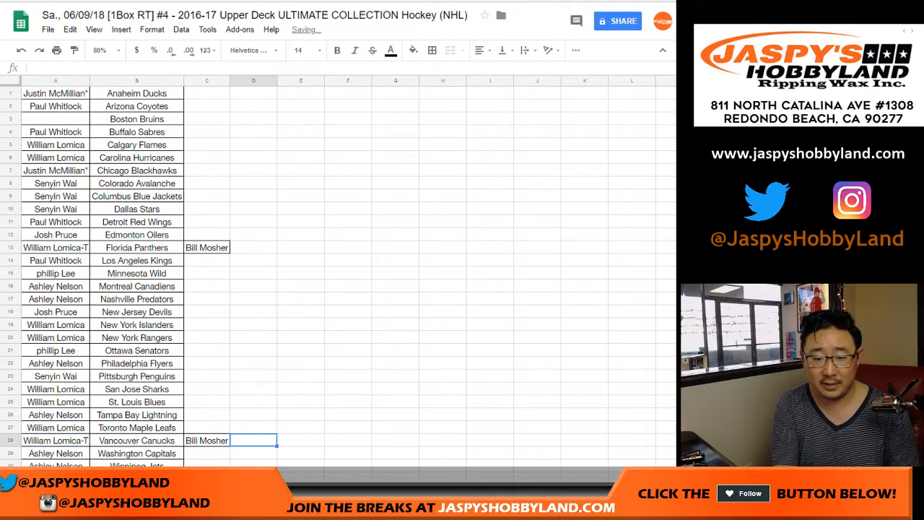
click(206, 312)
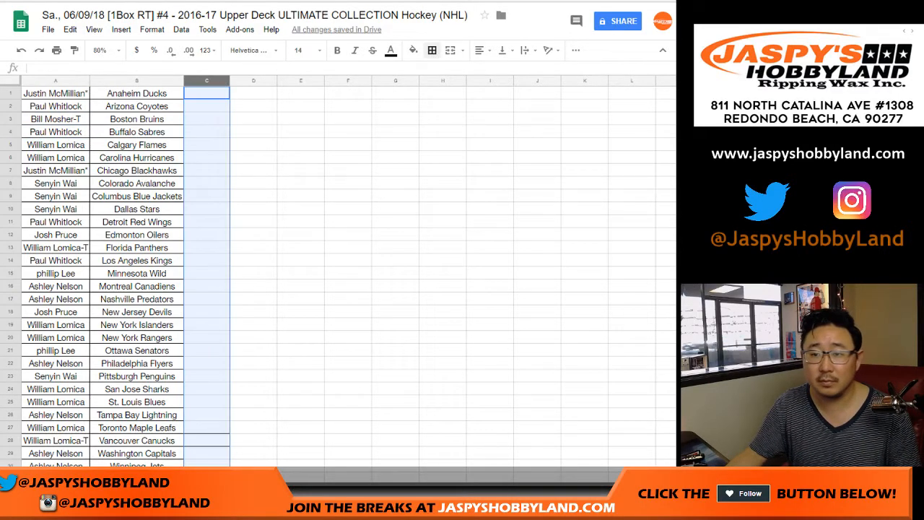
click(55, 92)
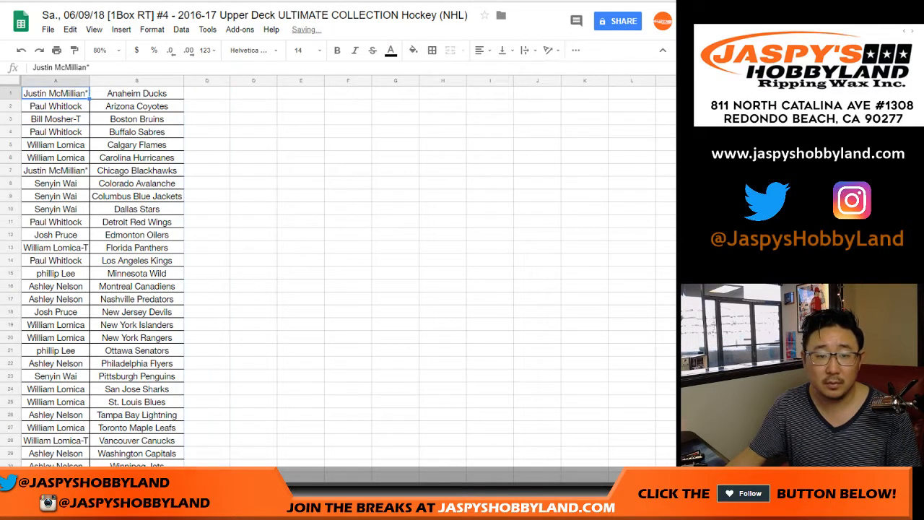
click(435, 49)
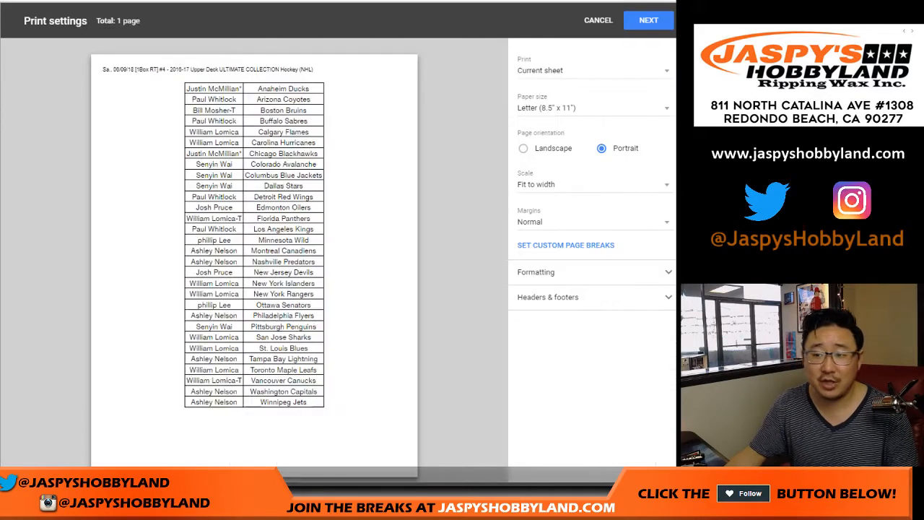
Print the team list with one-page settings through the browser print dialog
click(598, 20)
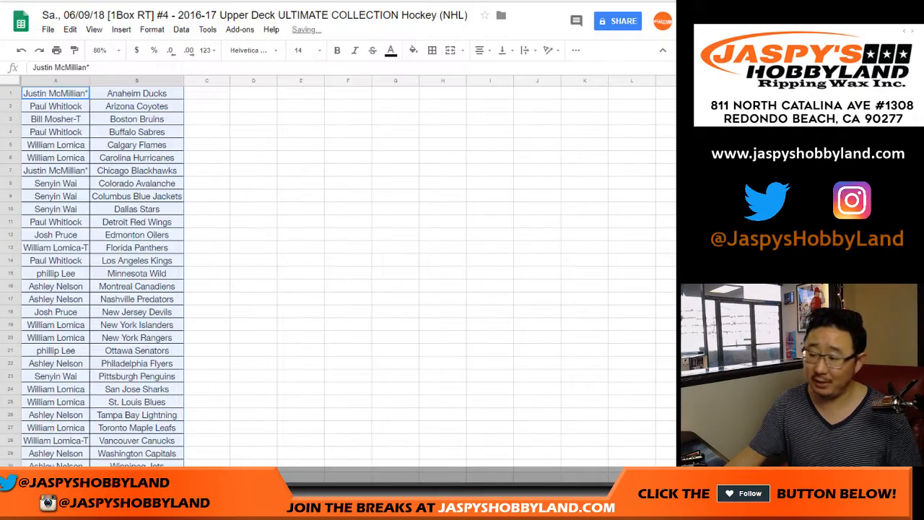
key(Ctrl+p)
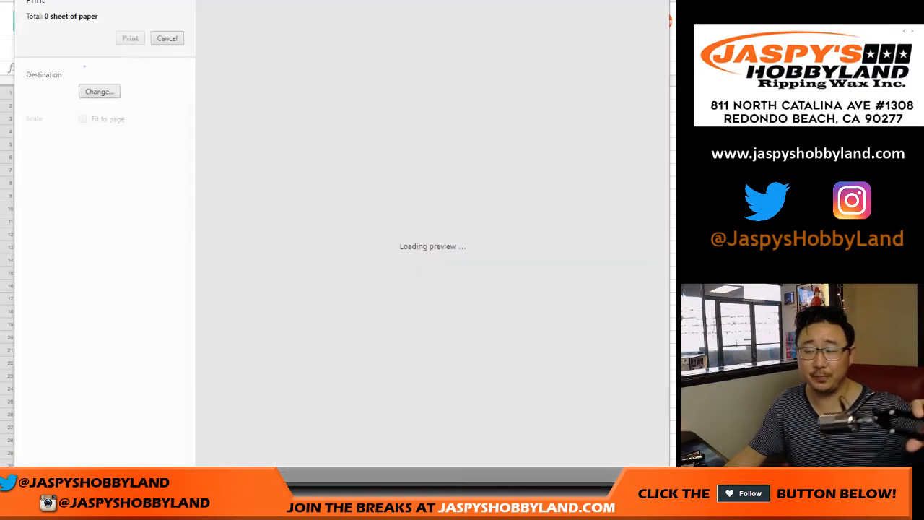
click(166, 37)
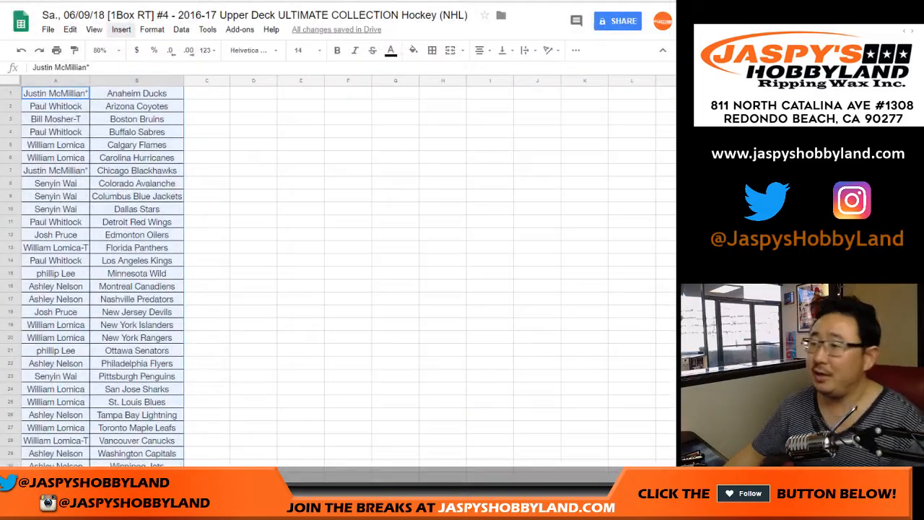